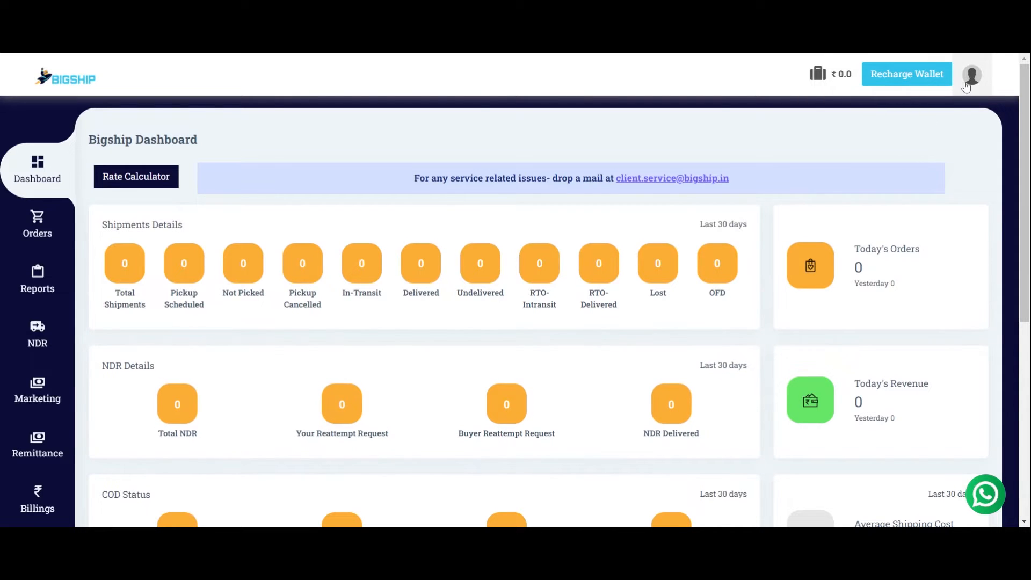
# Go to My Profile from the account menu to reach the Personal Information step.
pyautogui.click(972, 74)
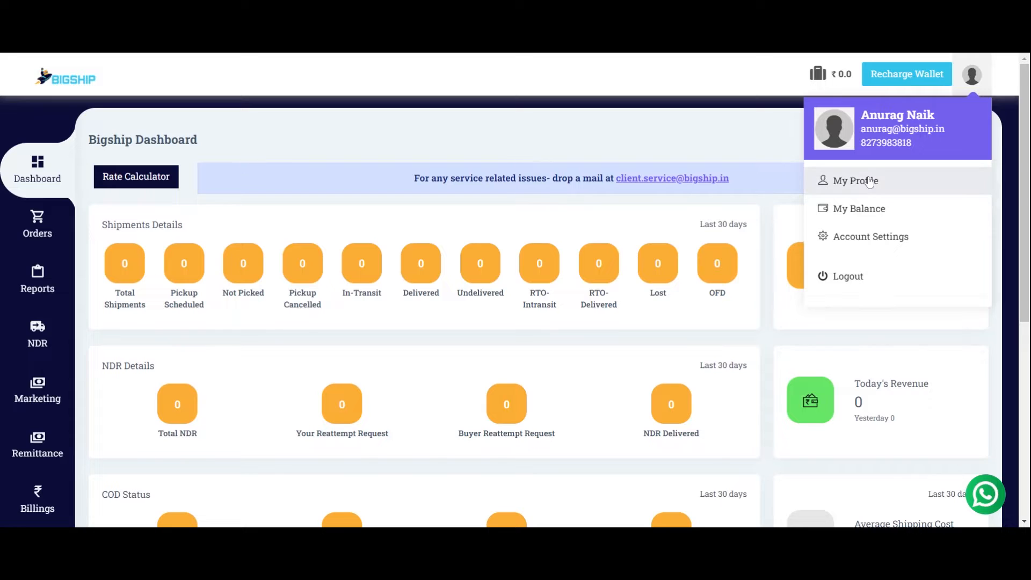
pyautogui.click(855, 180)
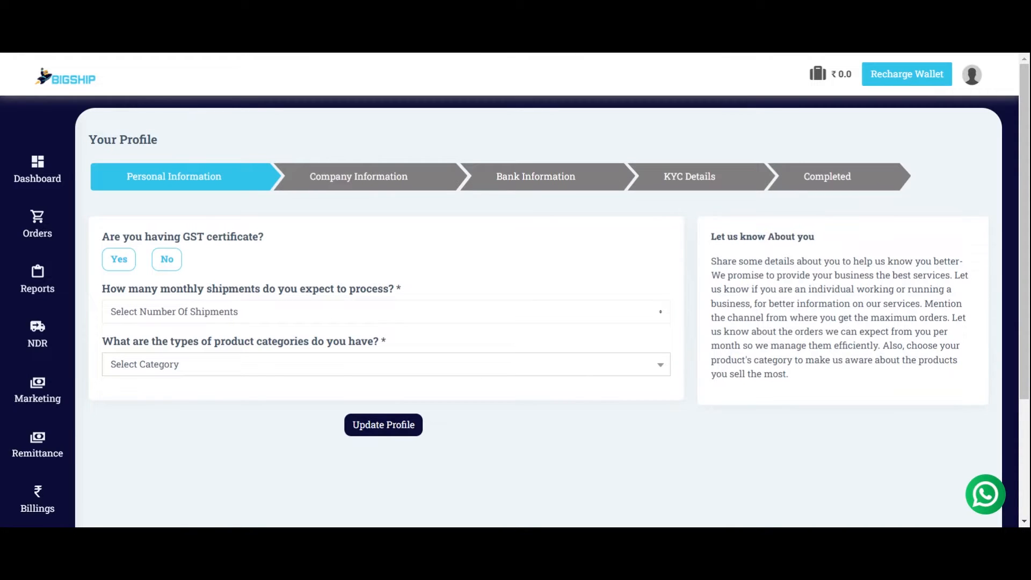
pyautogui.moveTo(242, 145)
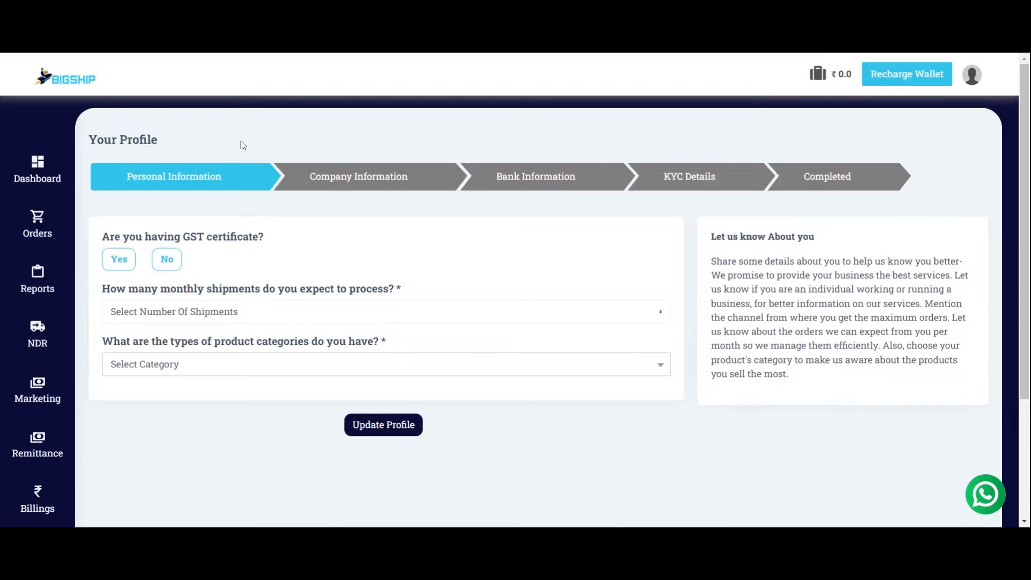
pyautogui.moveTo(204, 192)
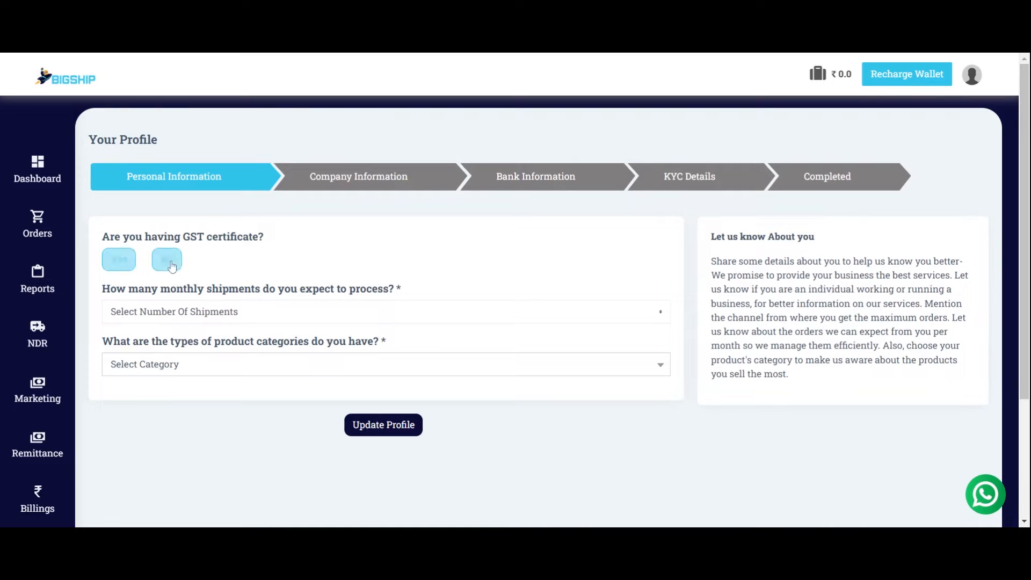
# Answer No to GST certificate and submit the personal details to reach Company Information.
pyautogui.click(166, 259)
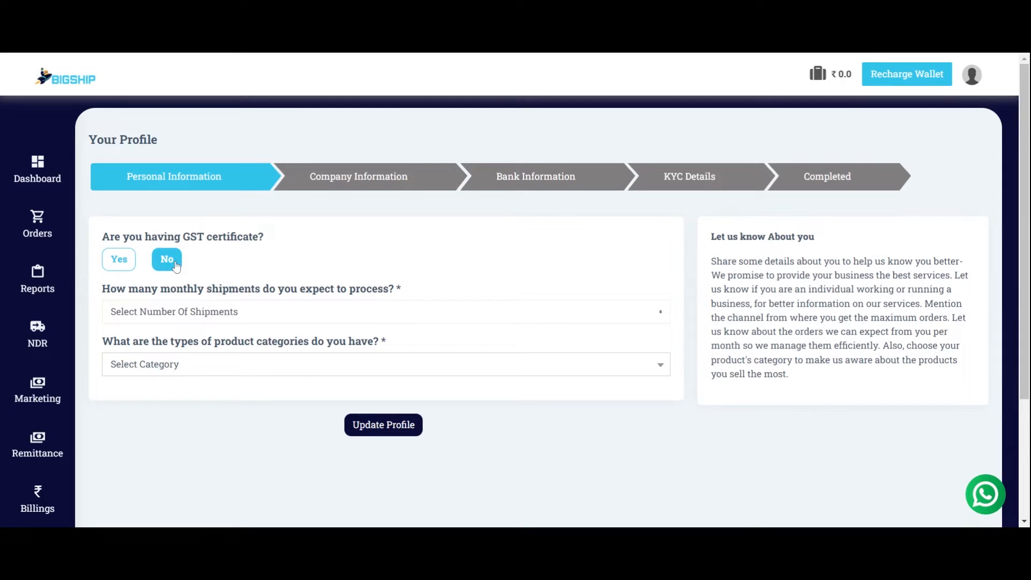
pyautogui.moveTo(360, 309)
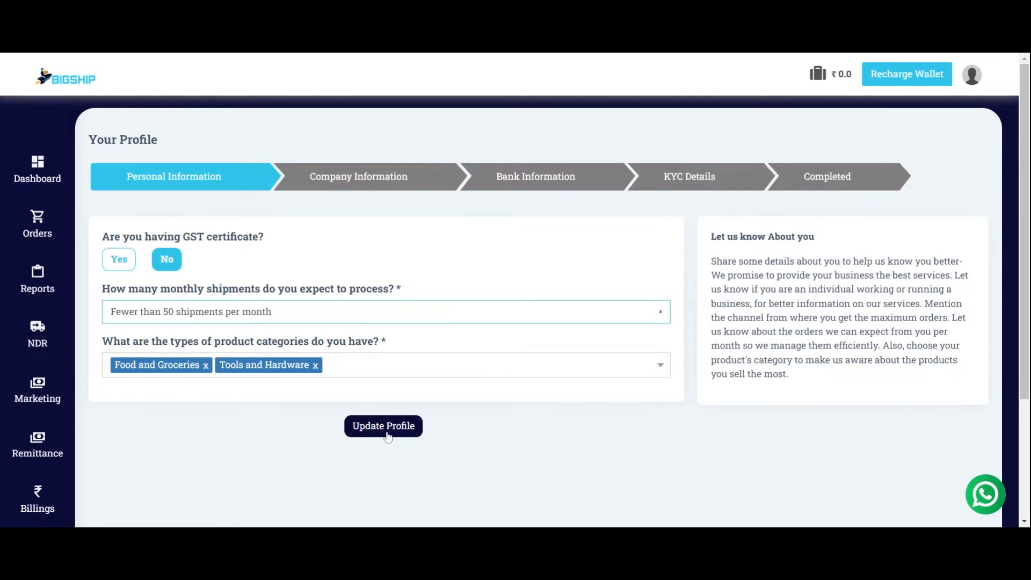
pyautogui.click(382, 425)
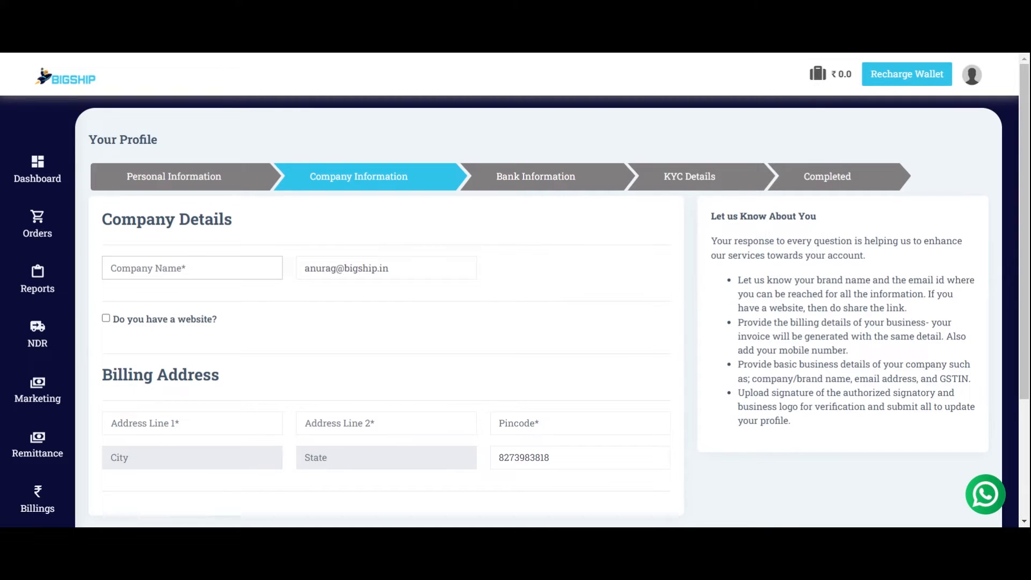
# Enter 'Fit family' as the company name, leaving the website option unticked.
pyautogui.write('Fit fam')
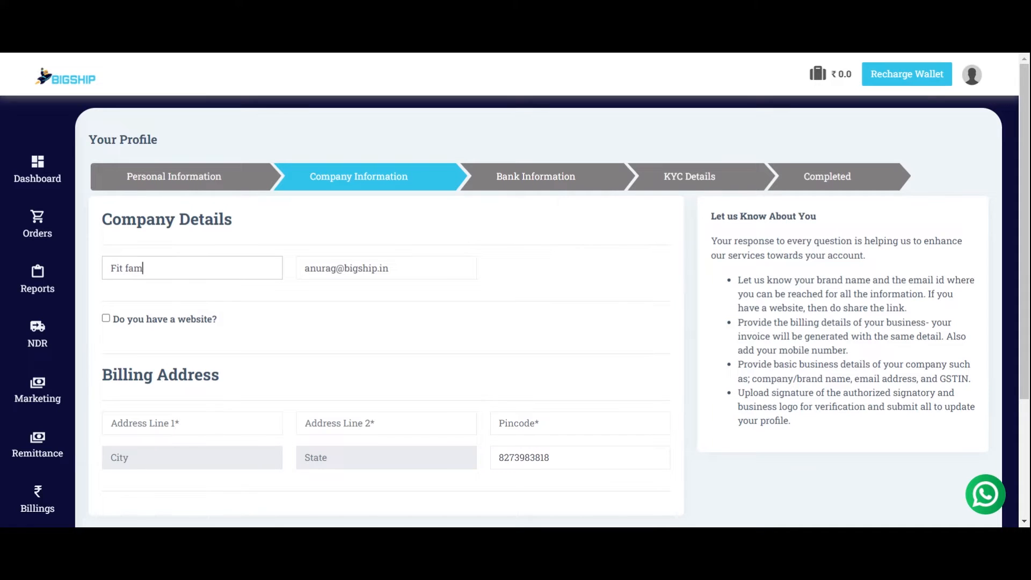
pyautogui.write('ily')
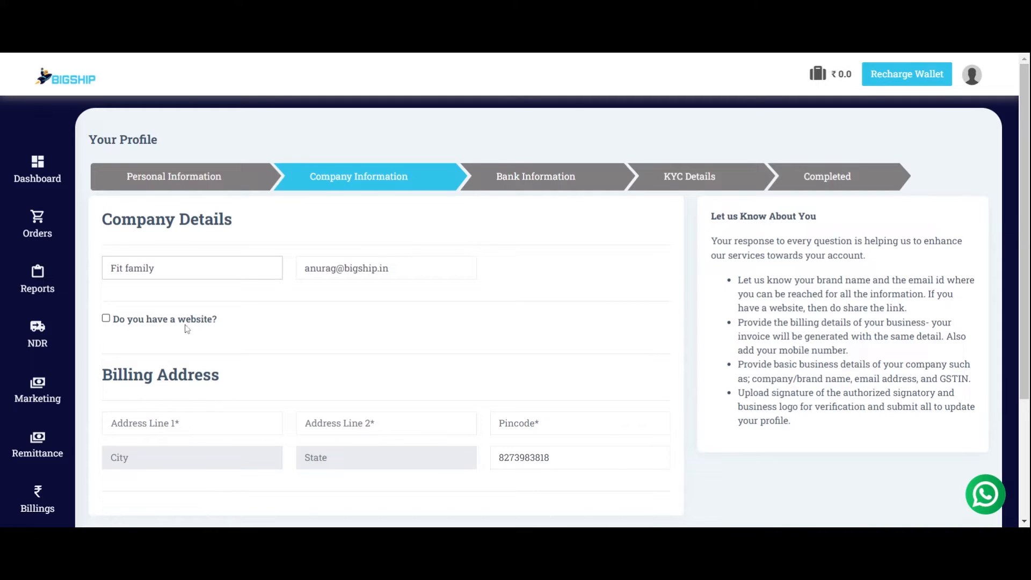
pyautogui.click(106, 319)
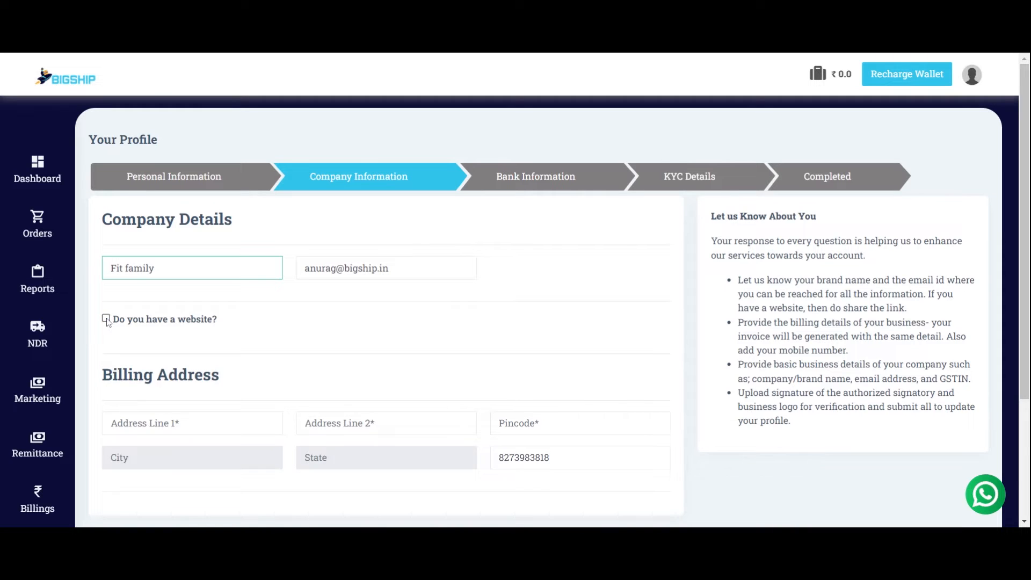
pyautogui.click(106, 318)
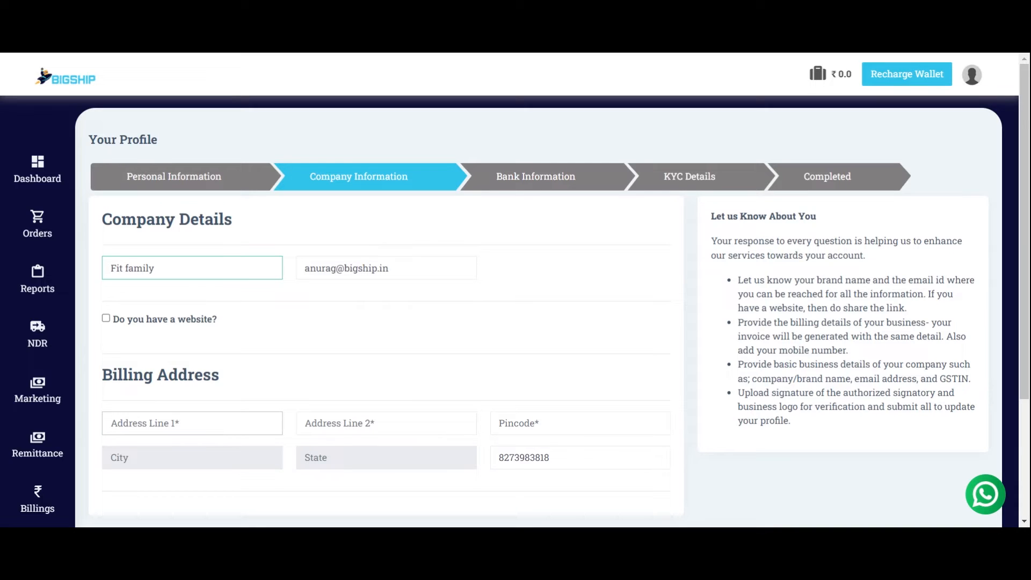
pyautogui.click(191, 423)
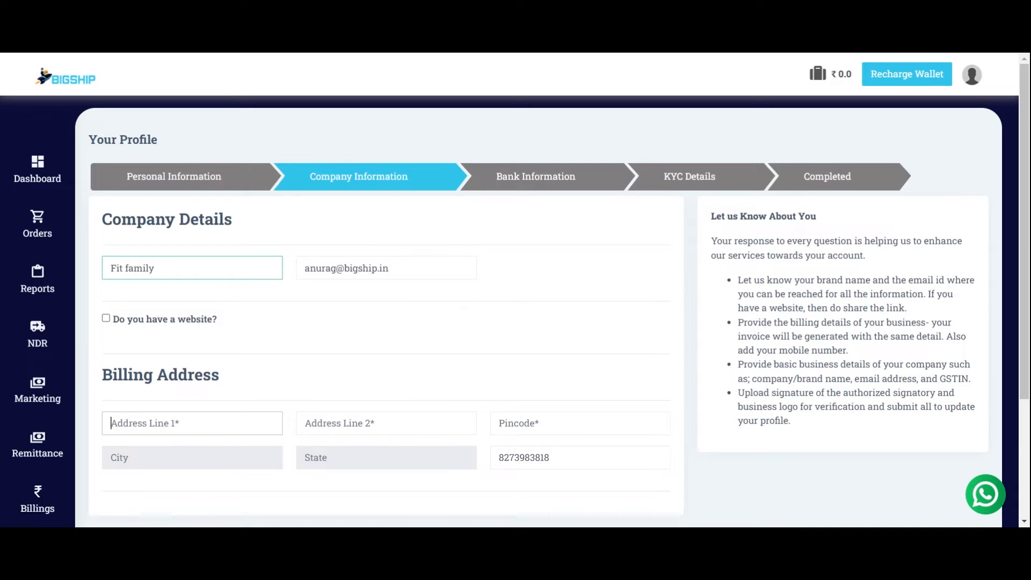
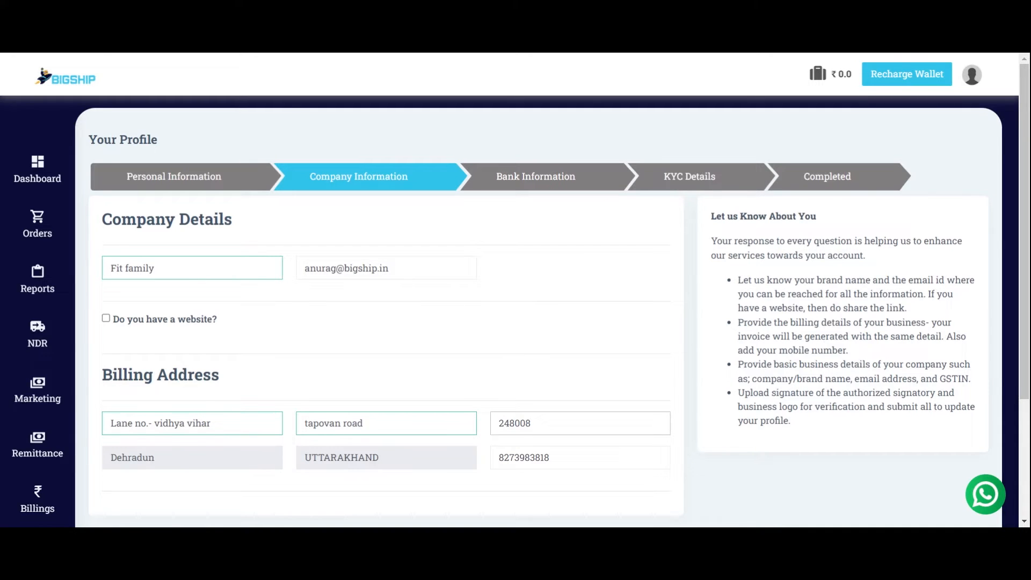
pyautogui.click(579, 423)
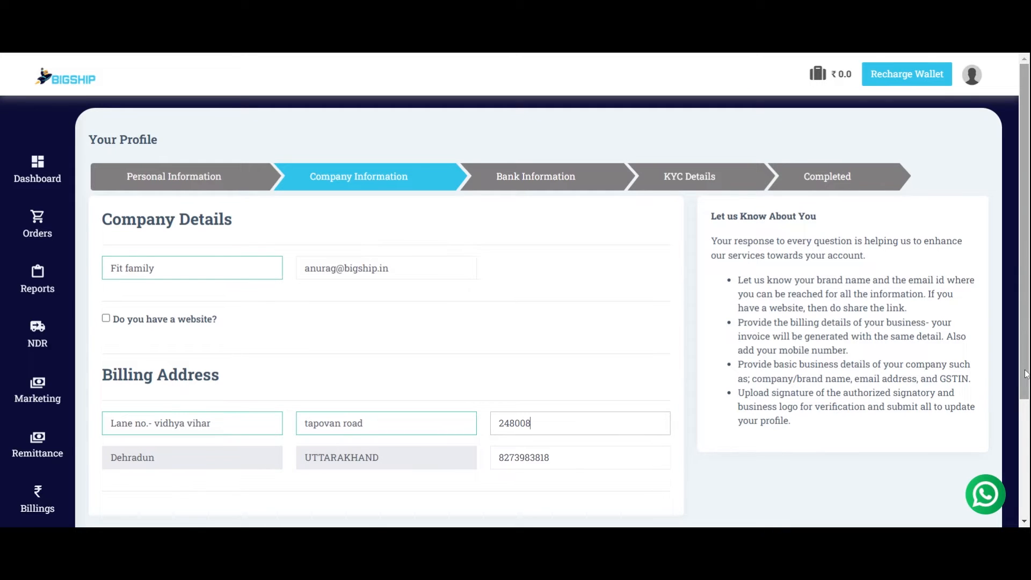
# Submit the company and billing details to reach the Bank Information step.
pyautogui.scroll(-3)
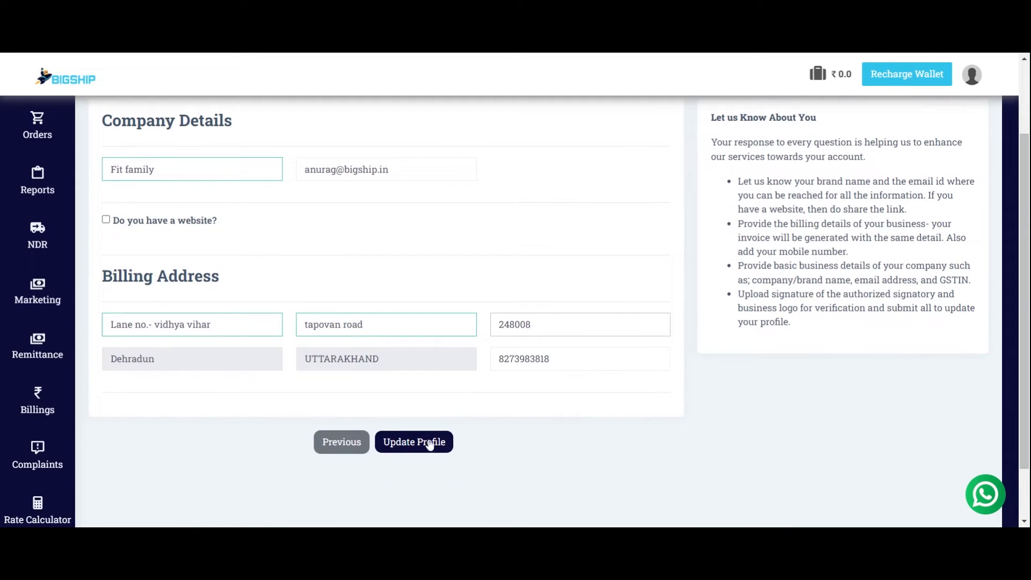
pyautogui.click(414, 442)
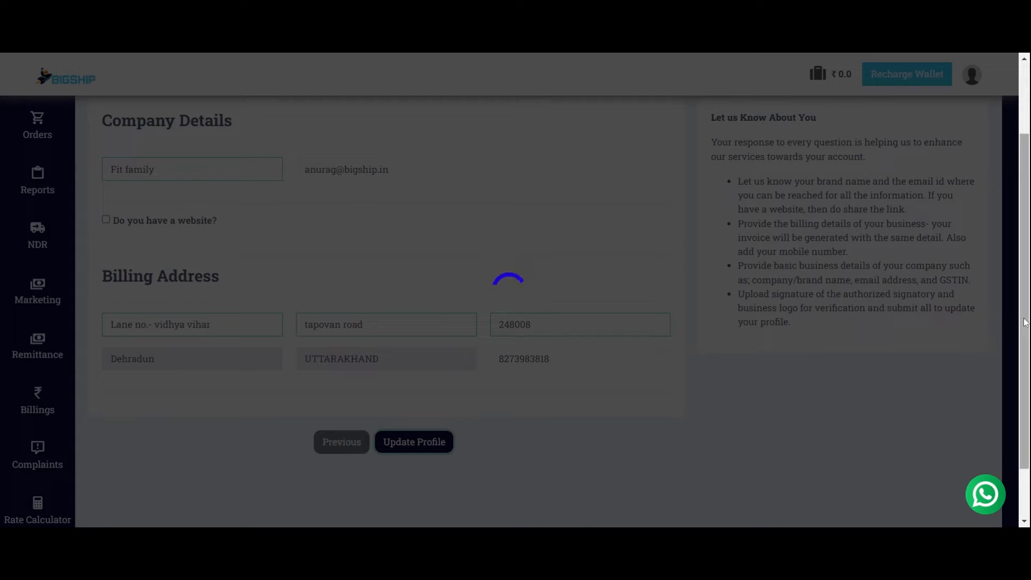
pyautogui.click(413, 441)
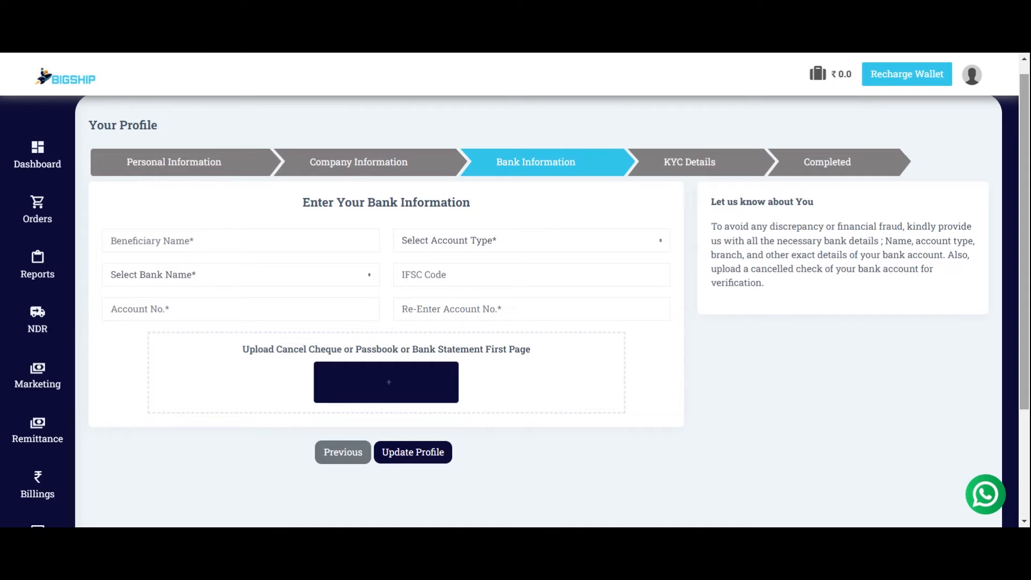
pyautogui.moveTo(738, 162)
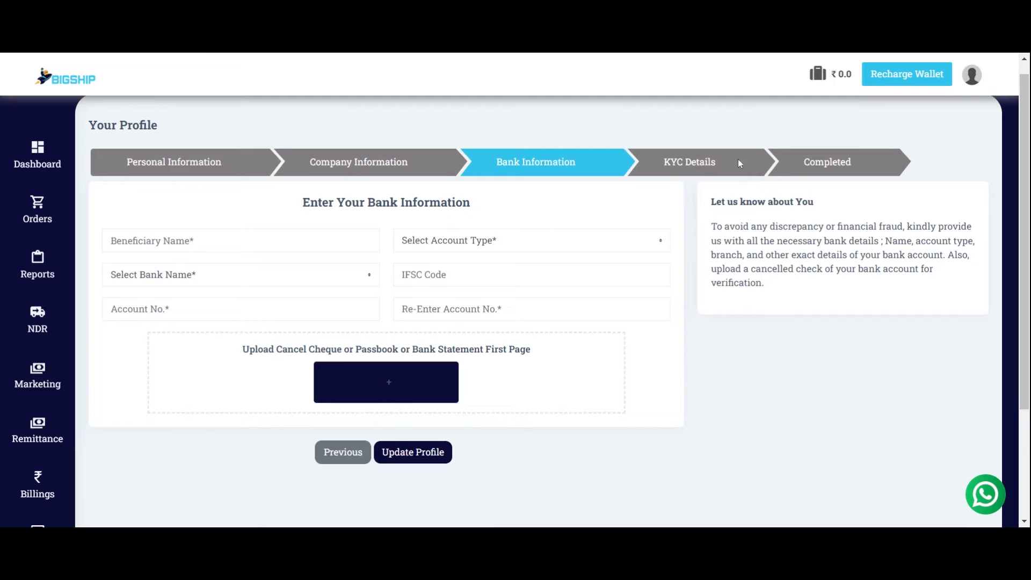
pyautogui.click(241, 240)
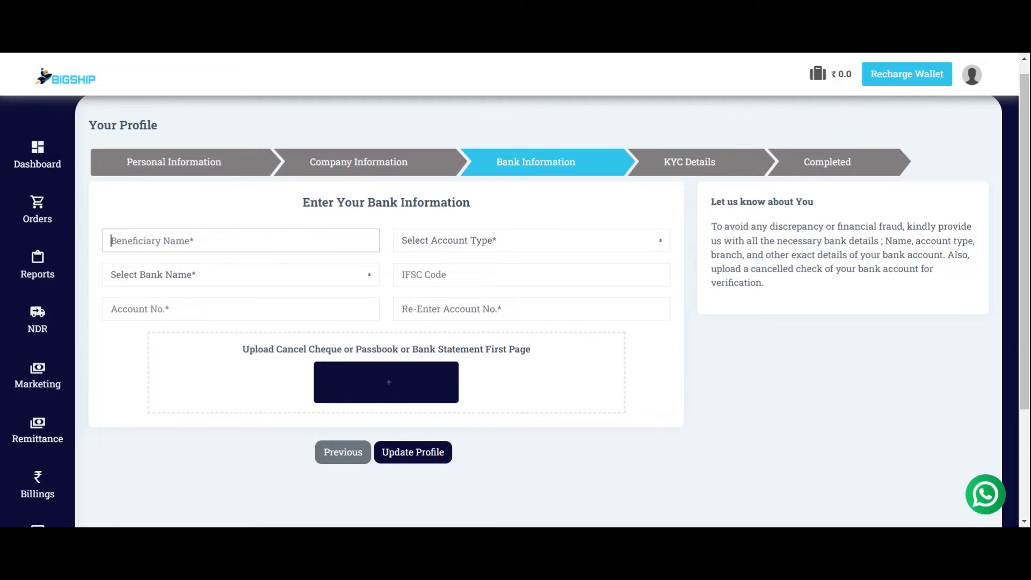
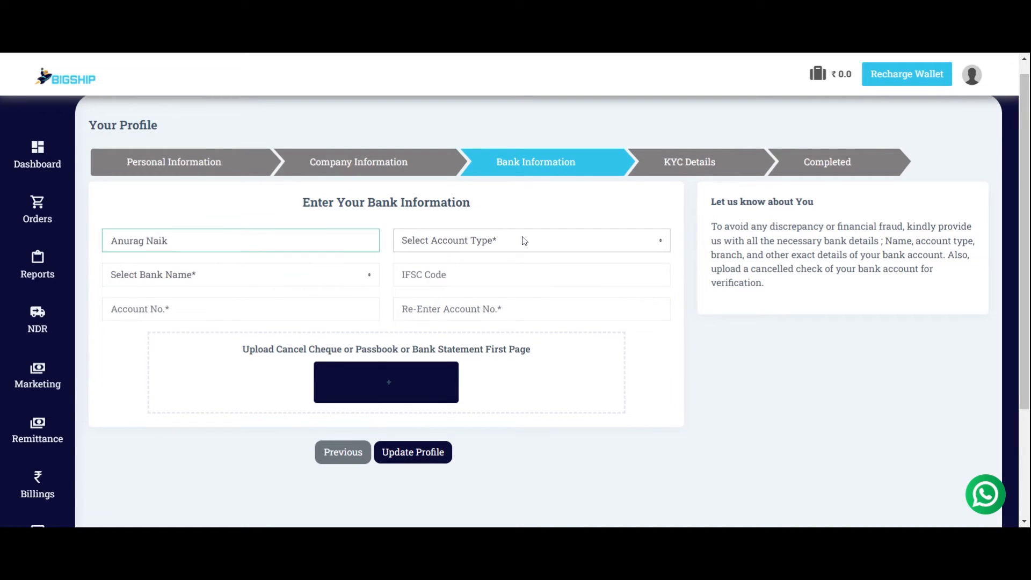
pyautogui.click(529, 239)
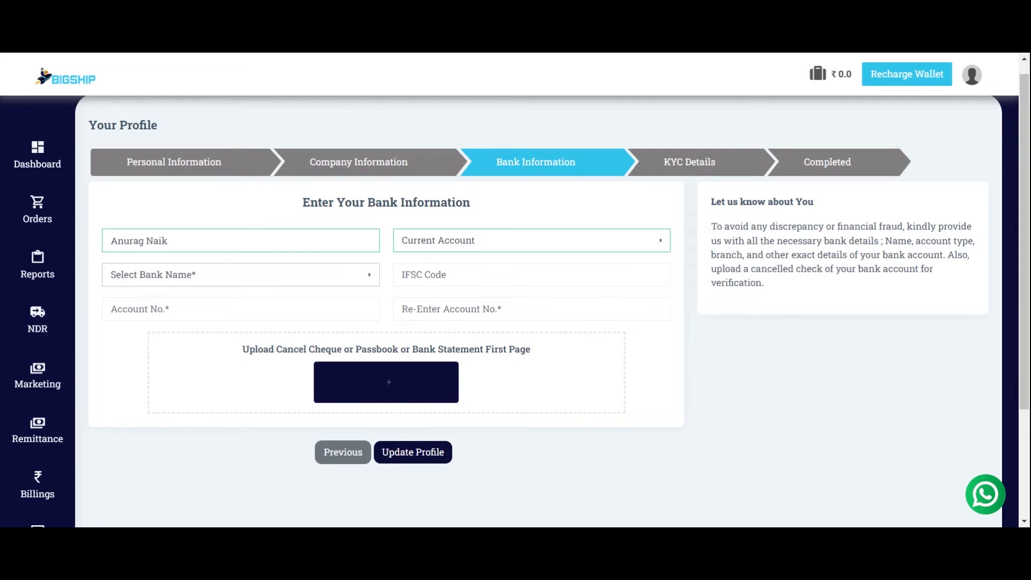
pyautogui.click(239, 274)
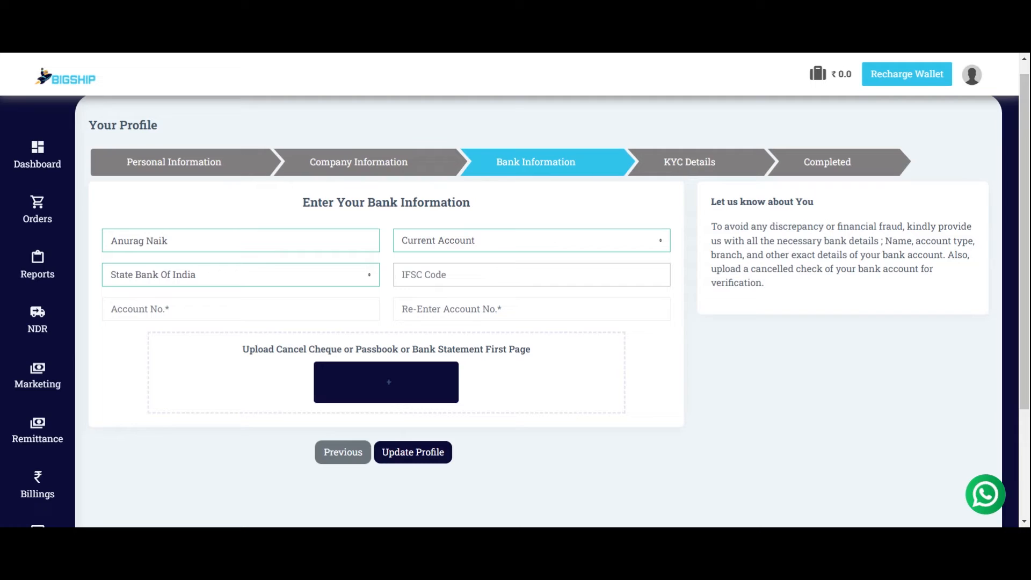
pyautogui.write('SBIN000')
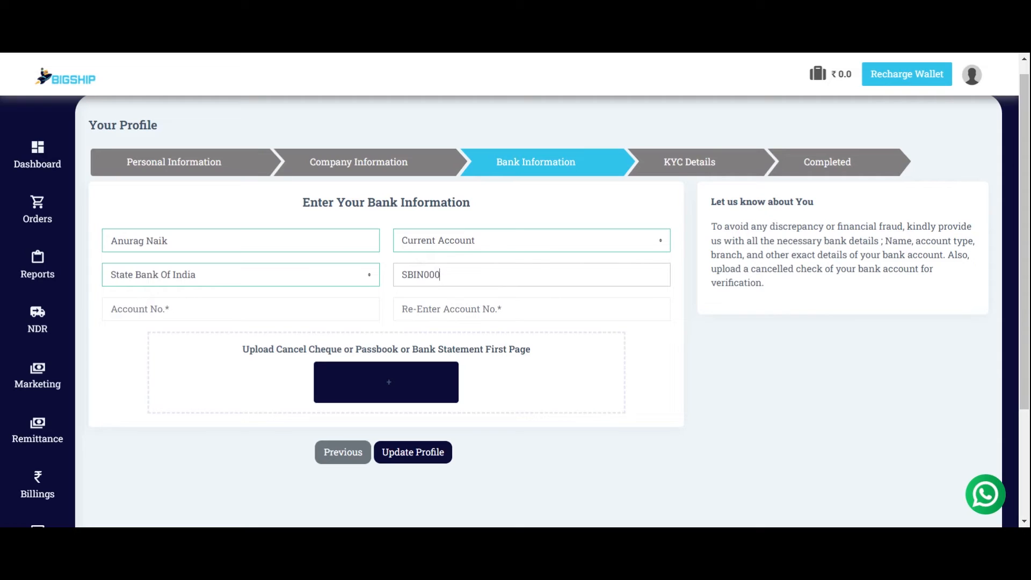
# Enter IFSC SBIN0005848 and the account number.
pyautogui.write('5848')
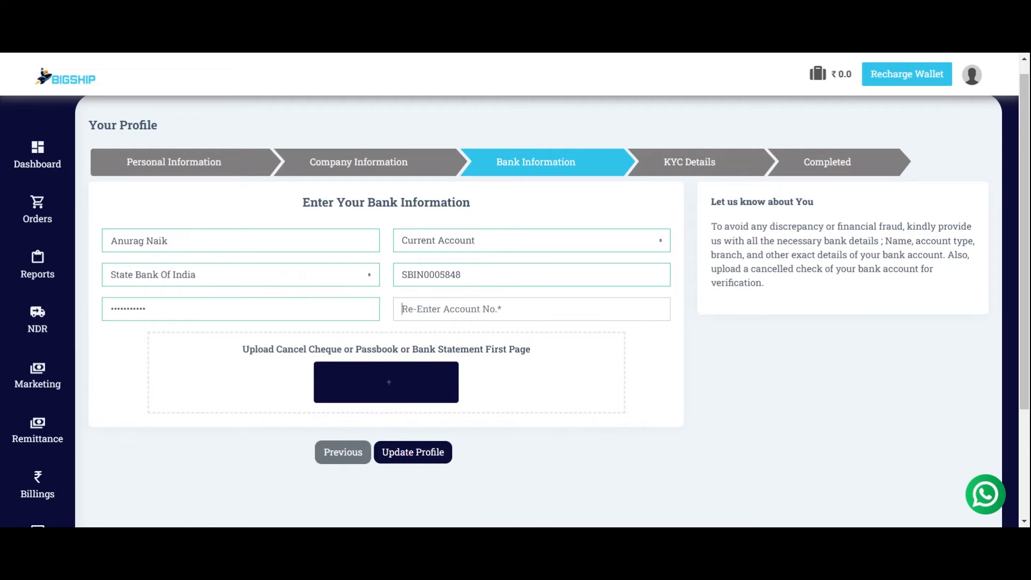
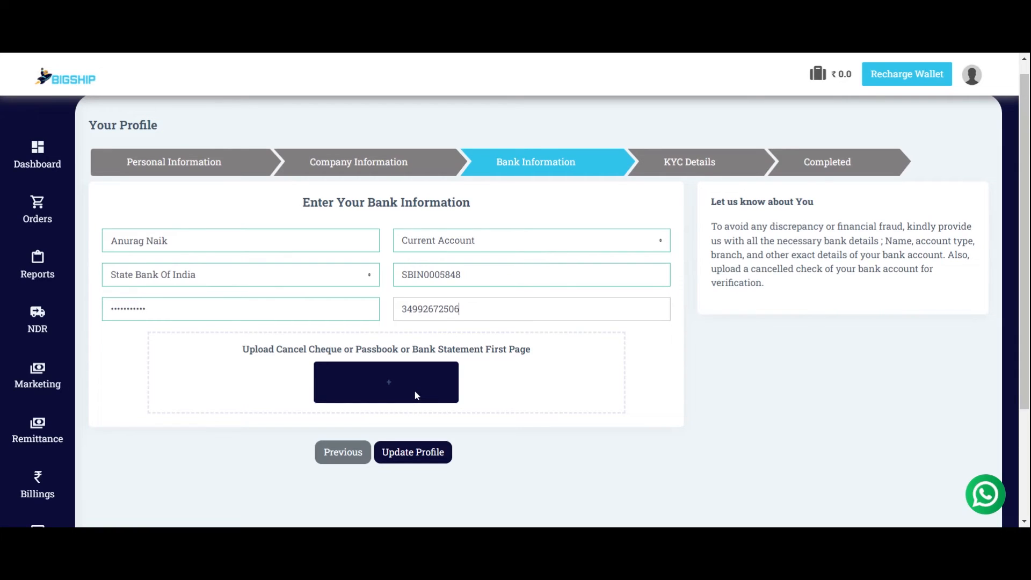
pyautogui.moveTo(414, 395)
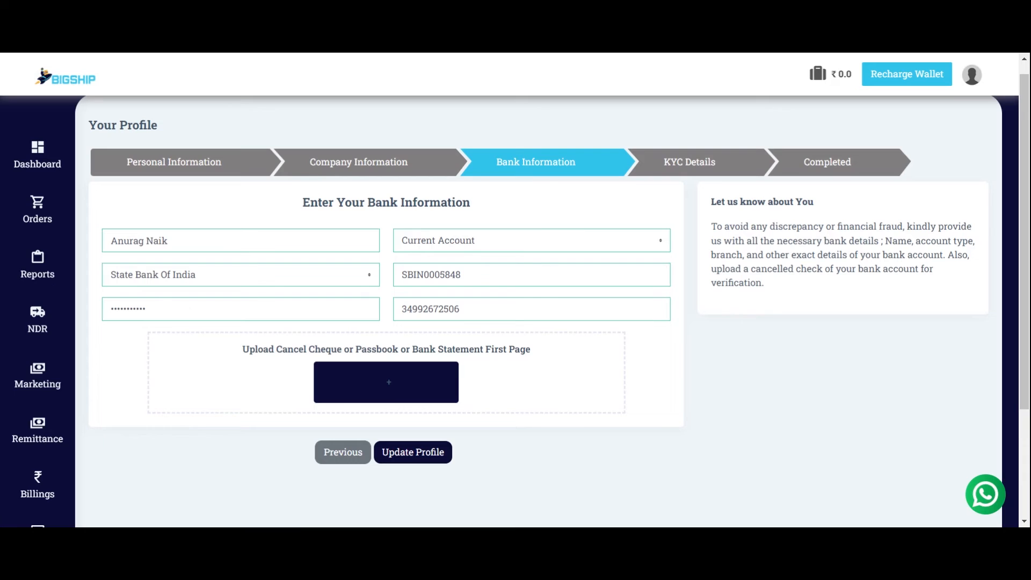
# Attach the cancelled cheque image and submit the bank information to reach KYC Details.
pyautogui.click(385, 382)
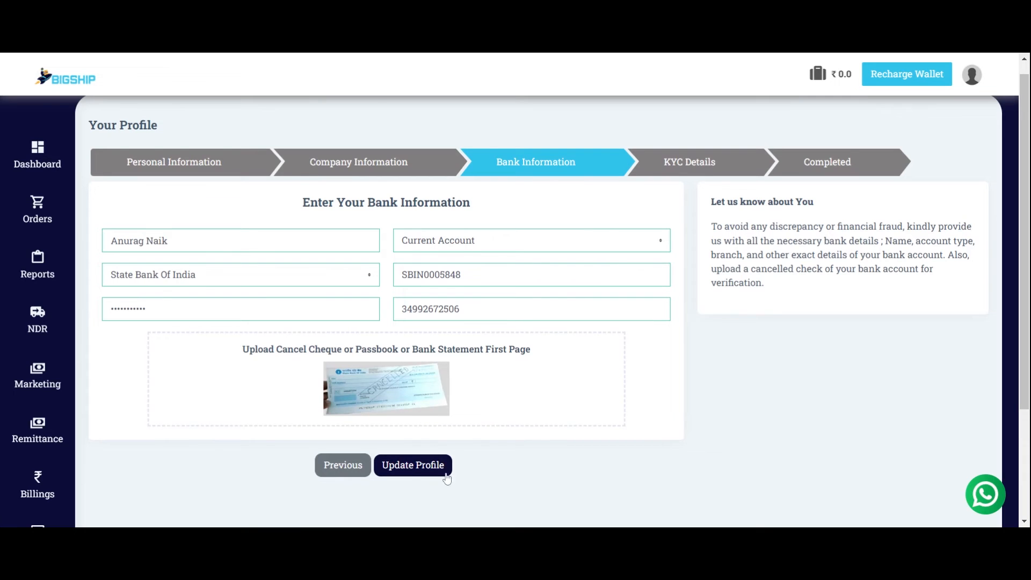
pyautogui.click(413, 465)
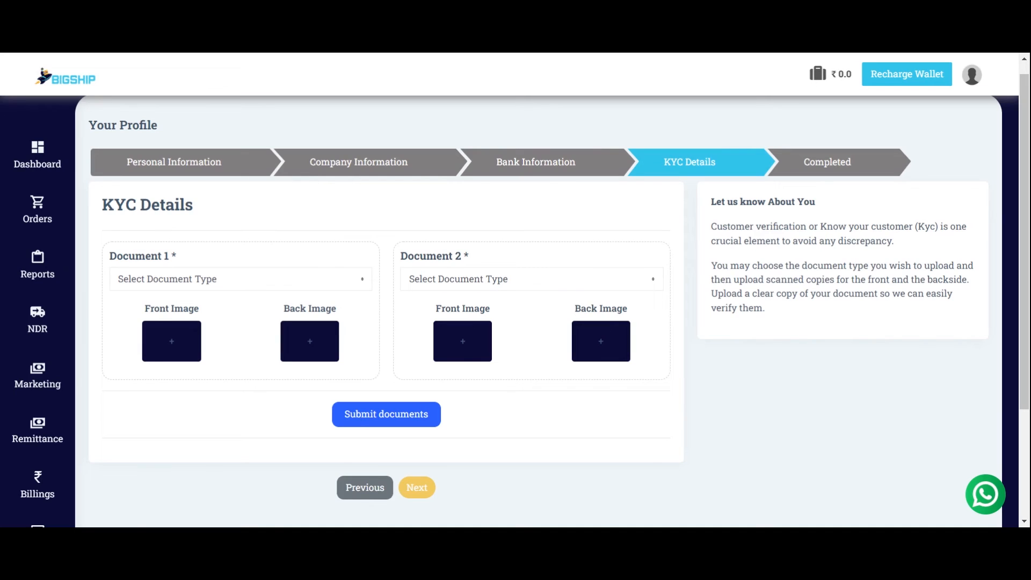
pyautogui.moveTo(190, 277)
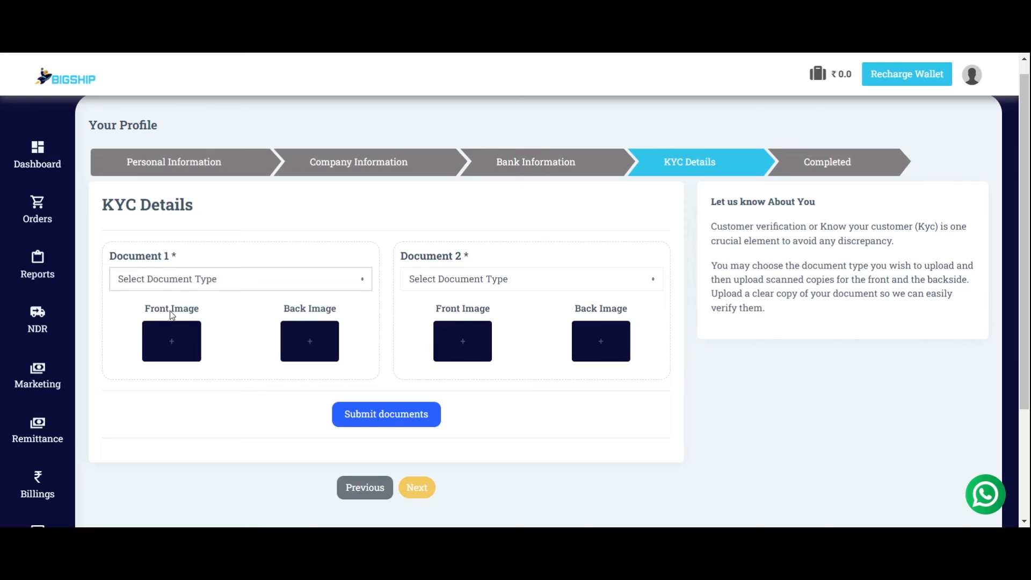
# Upload Aadhar Card front/back and Pan Card front, submit documents, landing on the Thank You page.
pyautogui.click(239, 279)
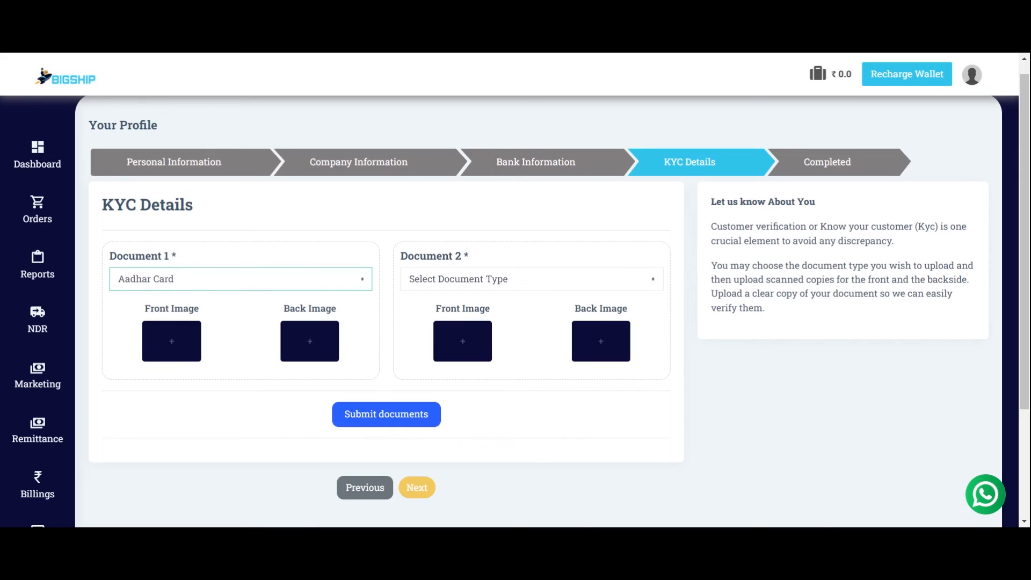
pyautogui.click(171, 341)
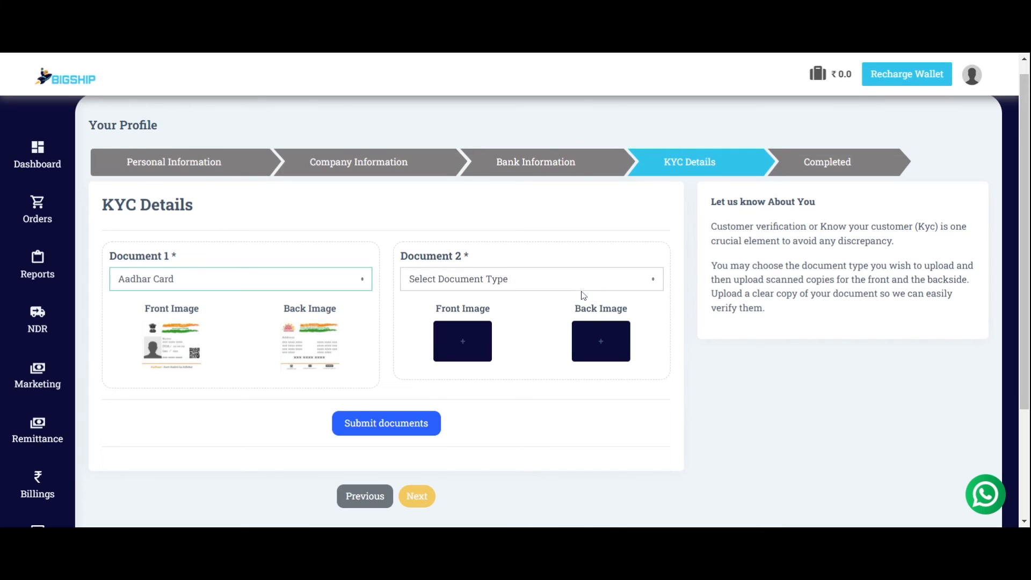
pyautogui.click(530, 279)
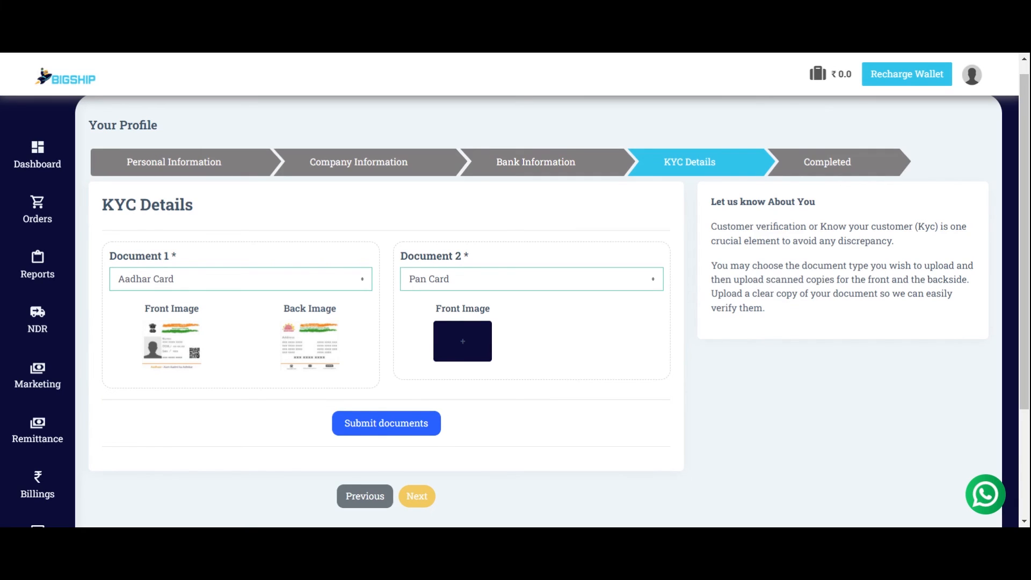
pyautogui.click(461, 340)
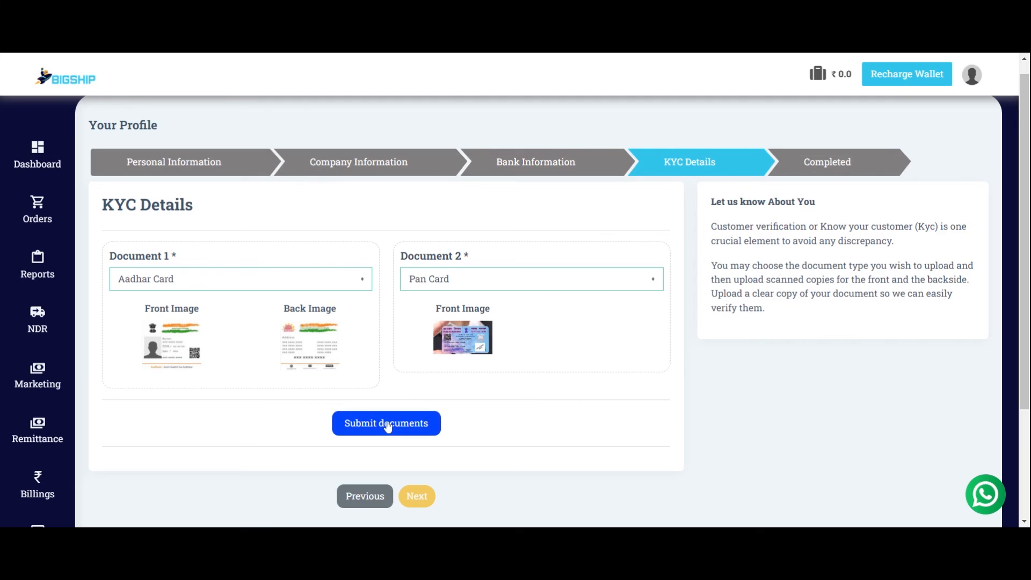
pyautogui.click(385, 423)
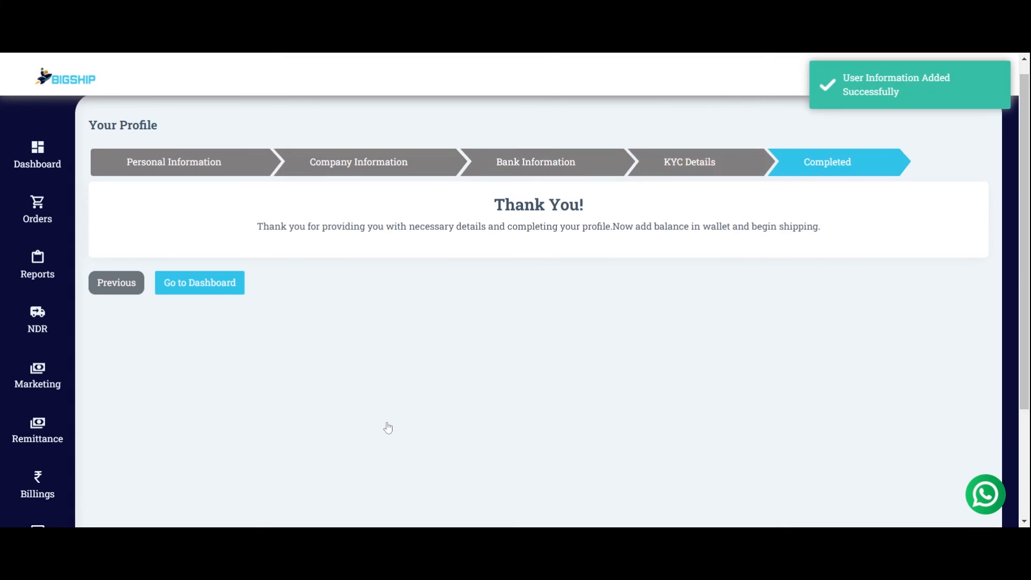